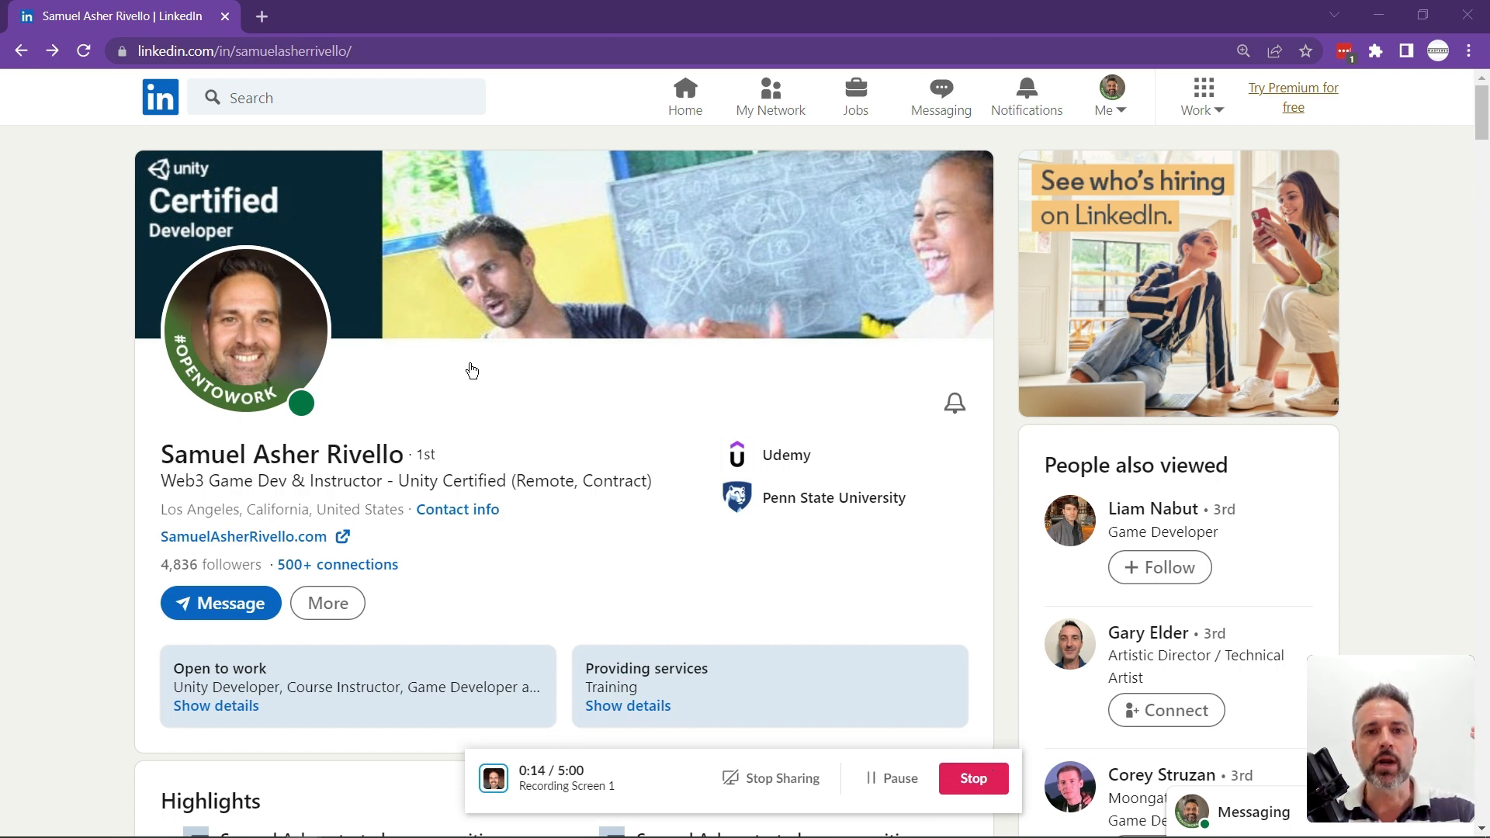
{"action": "mouse_move", "coordinate": [251, 345]}
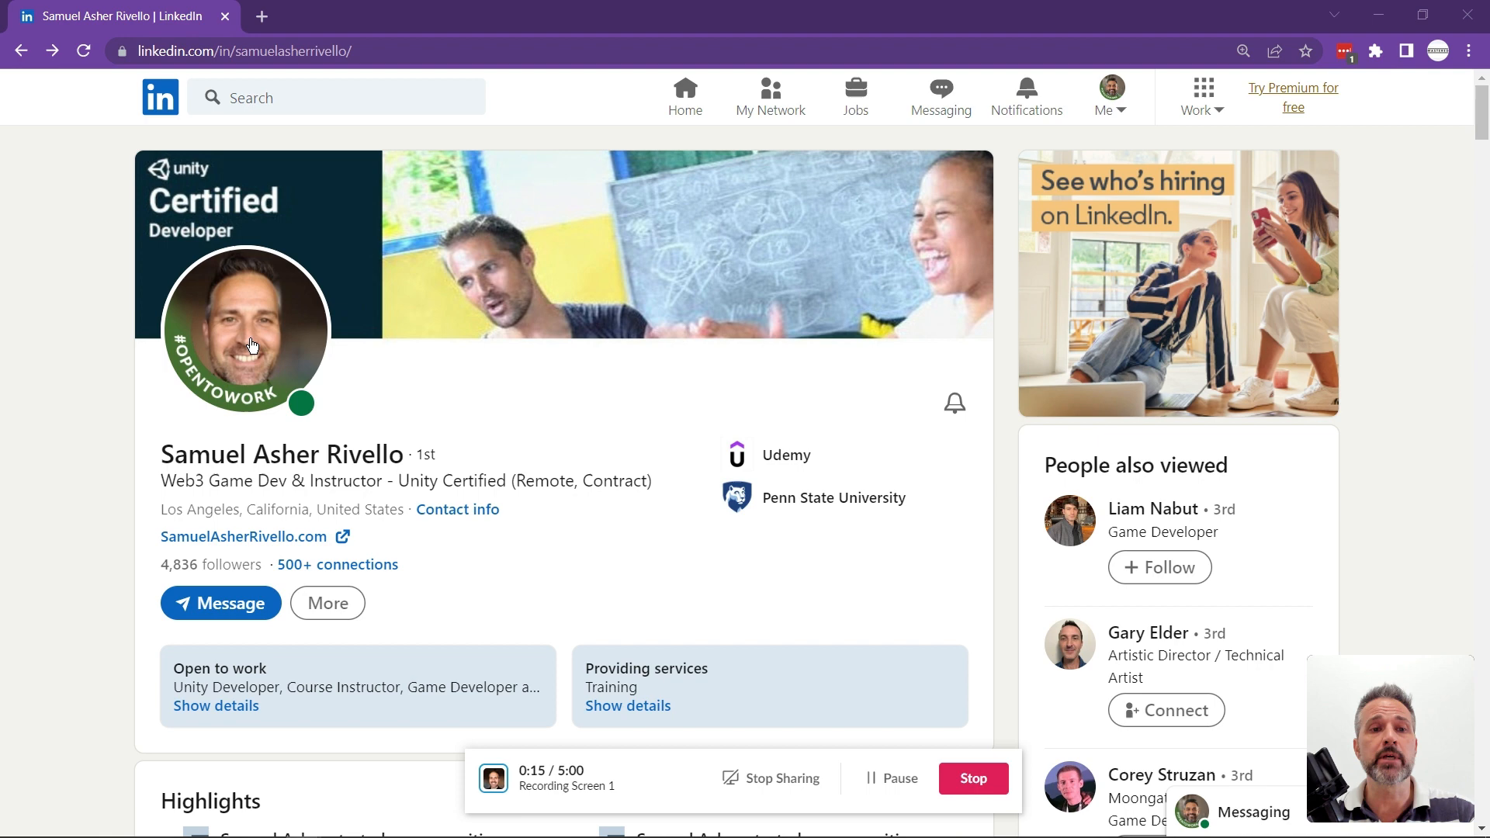
{"action": "mouse_move", "coordinate": [163, 439]}
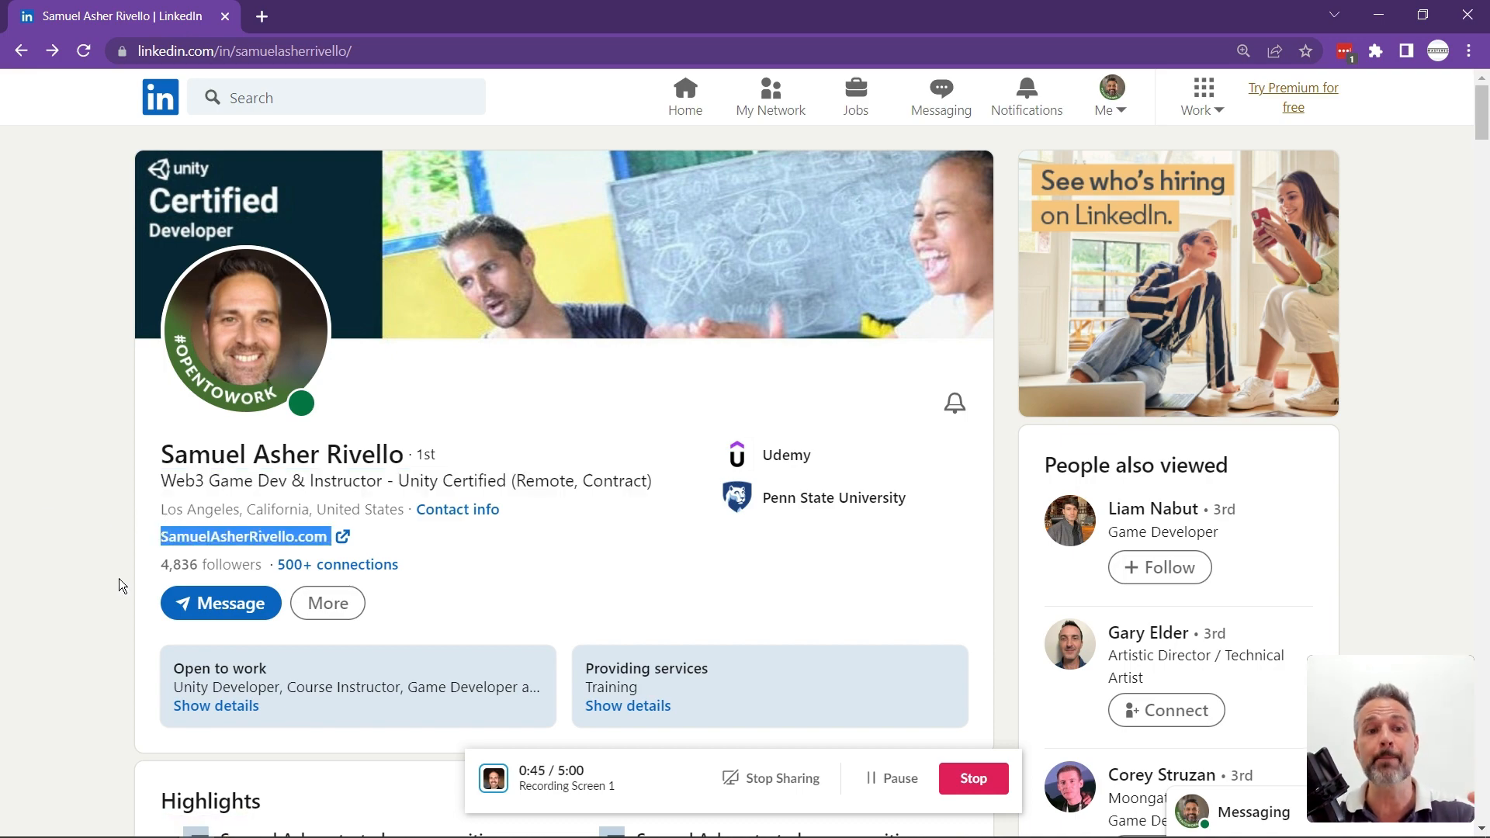
{"action": "scroll", "scroll_direction": "down", "scroll_amount": 3}
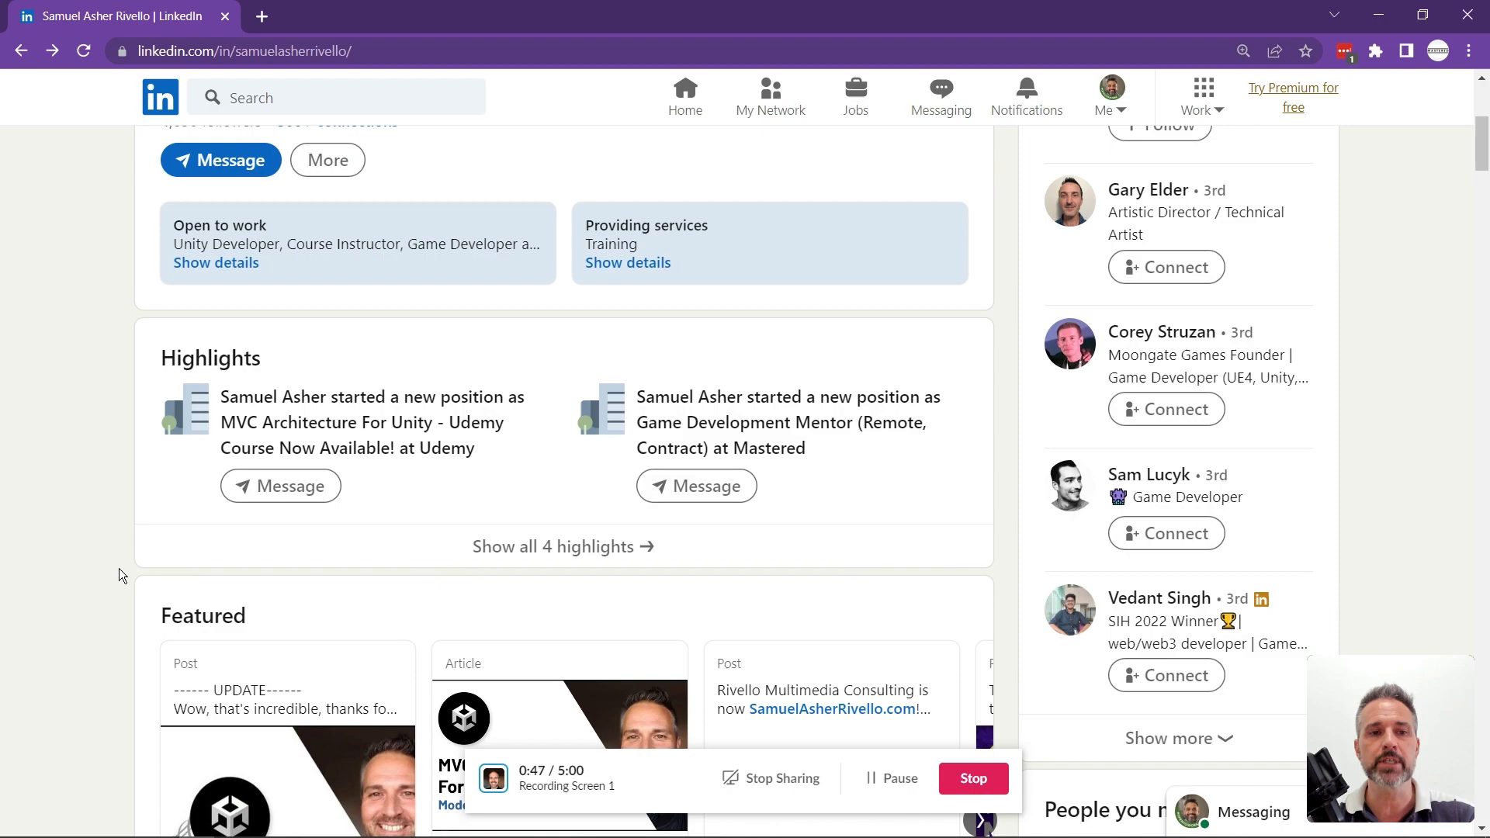
{"action": "scroll", "scroll_direction": "down", "scroll_amount": 3}
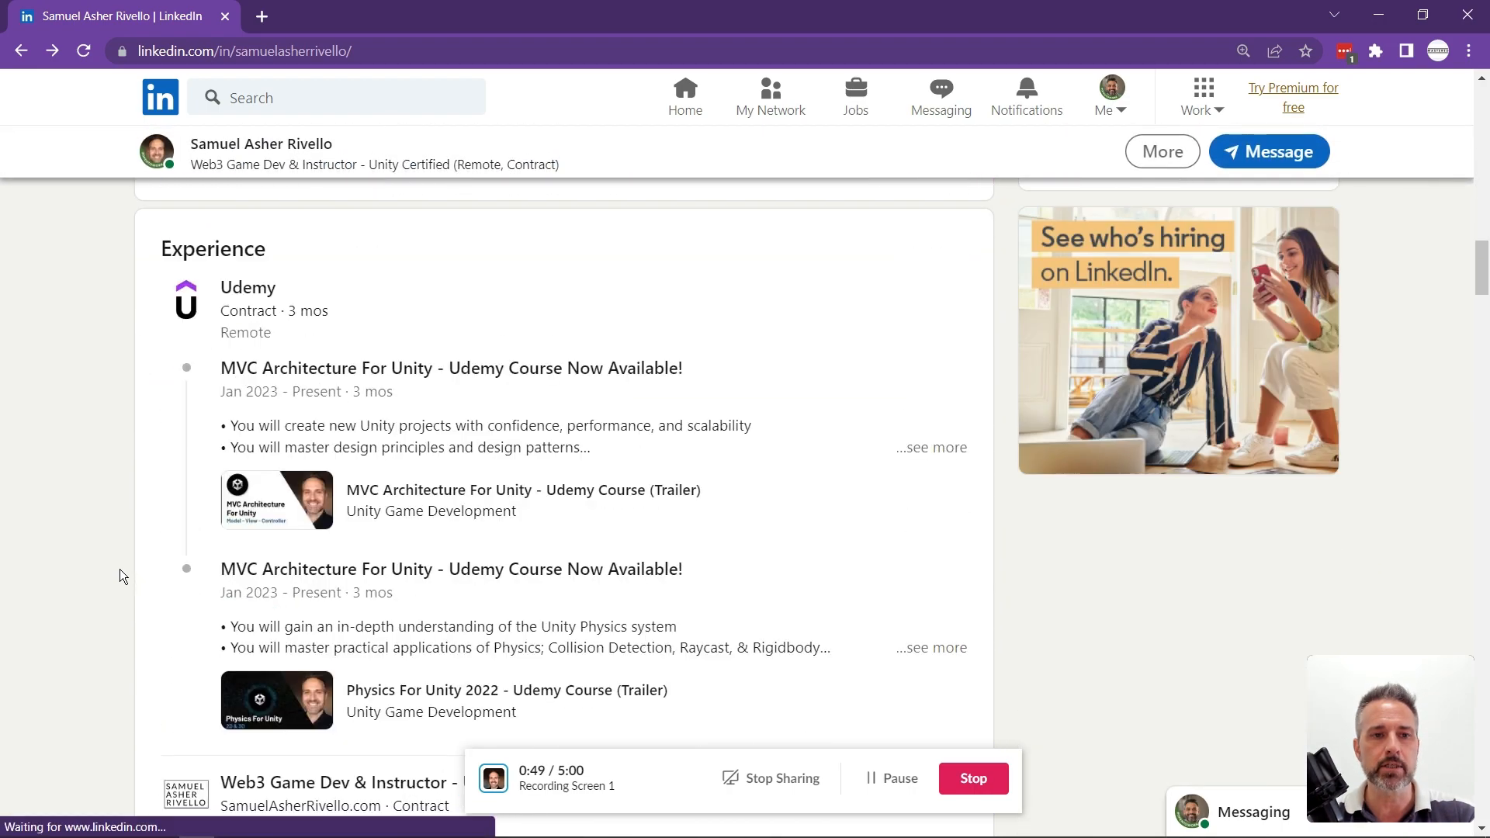
{"action": "scroll", "scroll_direction": "down", "scroll_amount": 3}
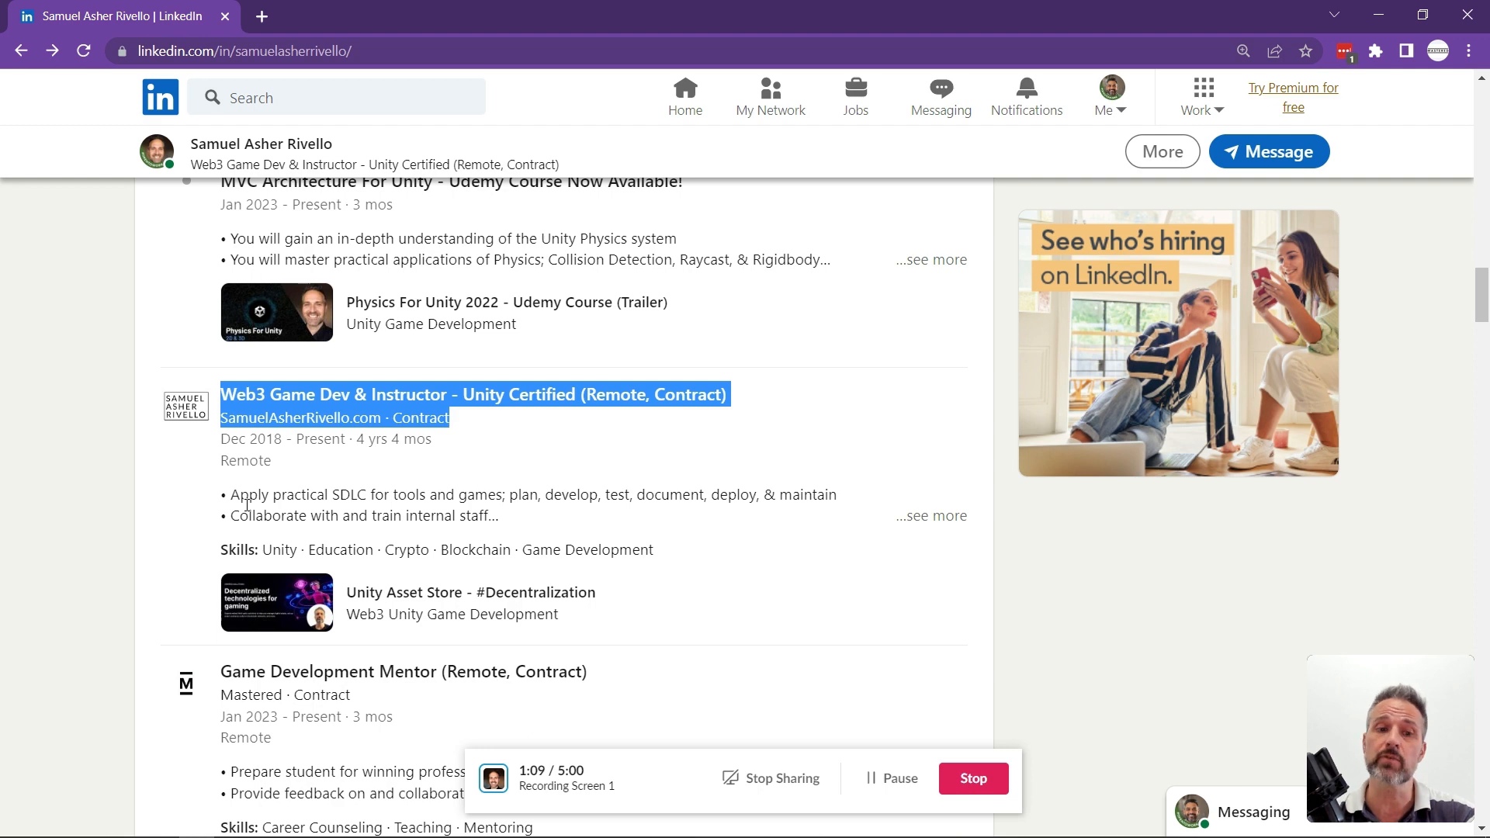
{"action": "scroll", "scroll_direction": "up", "scroll_amount": 3}
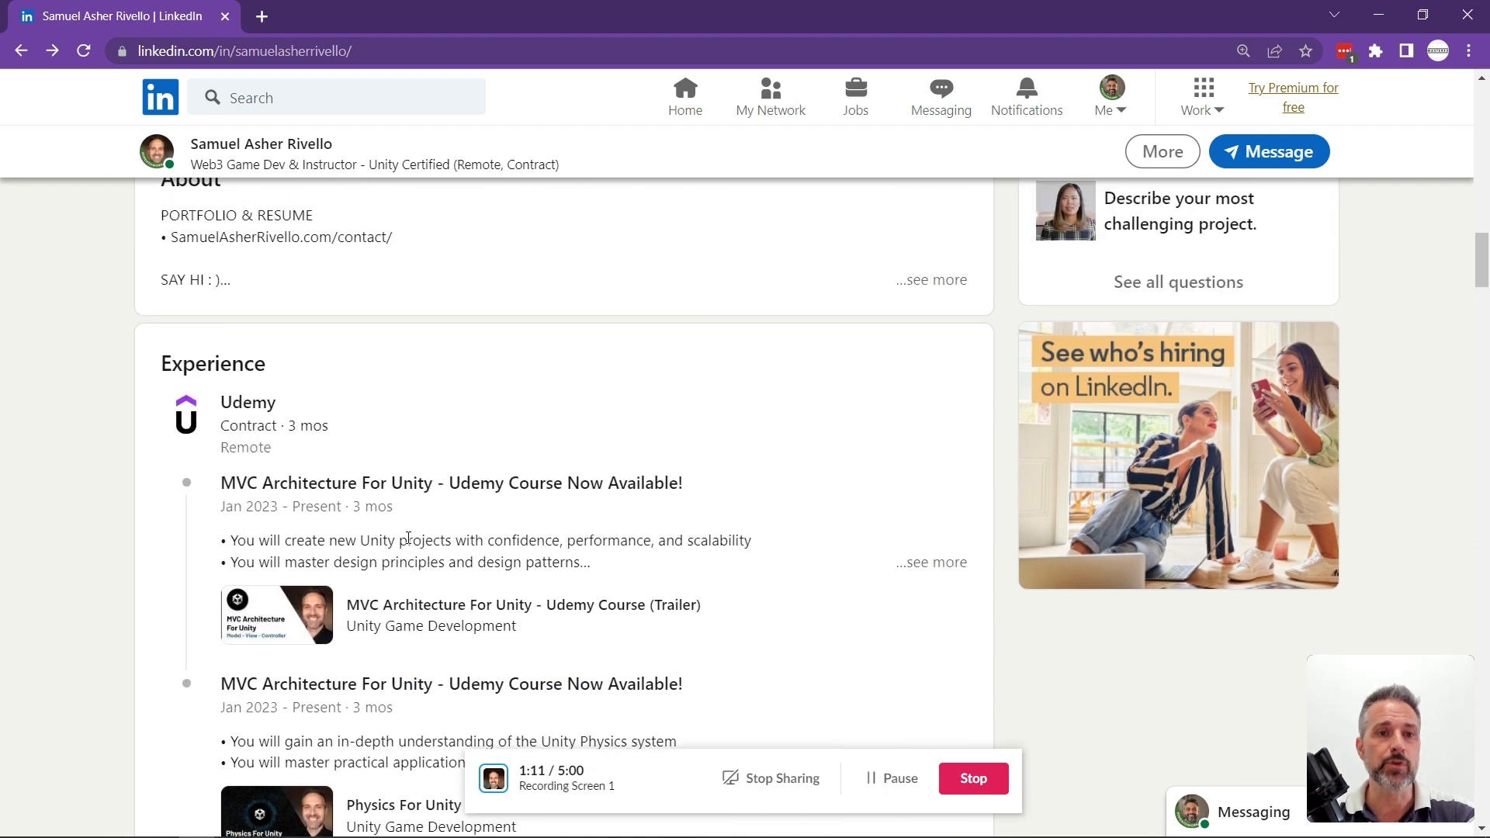
{"action": "scroll", "scroll_direction": "down", "scroll_amount": 3}
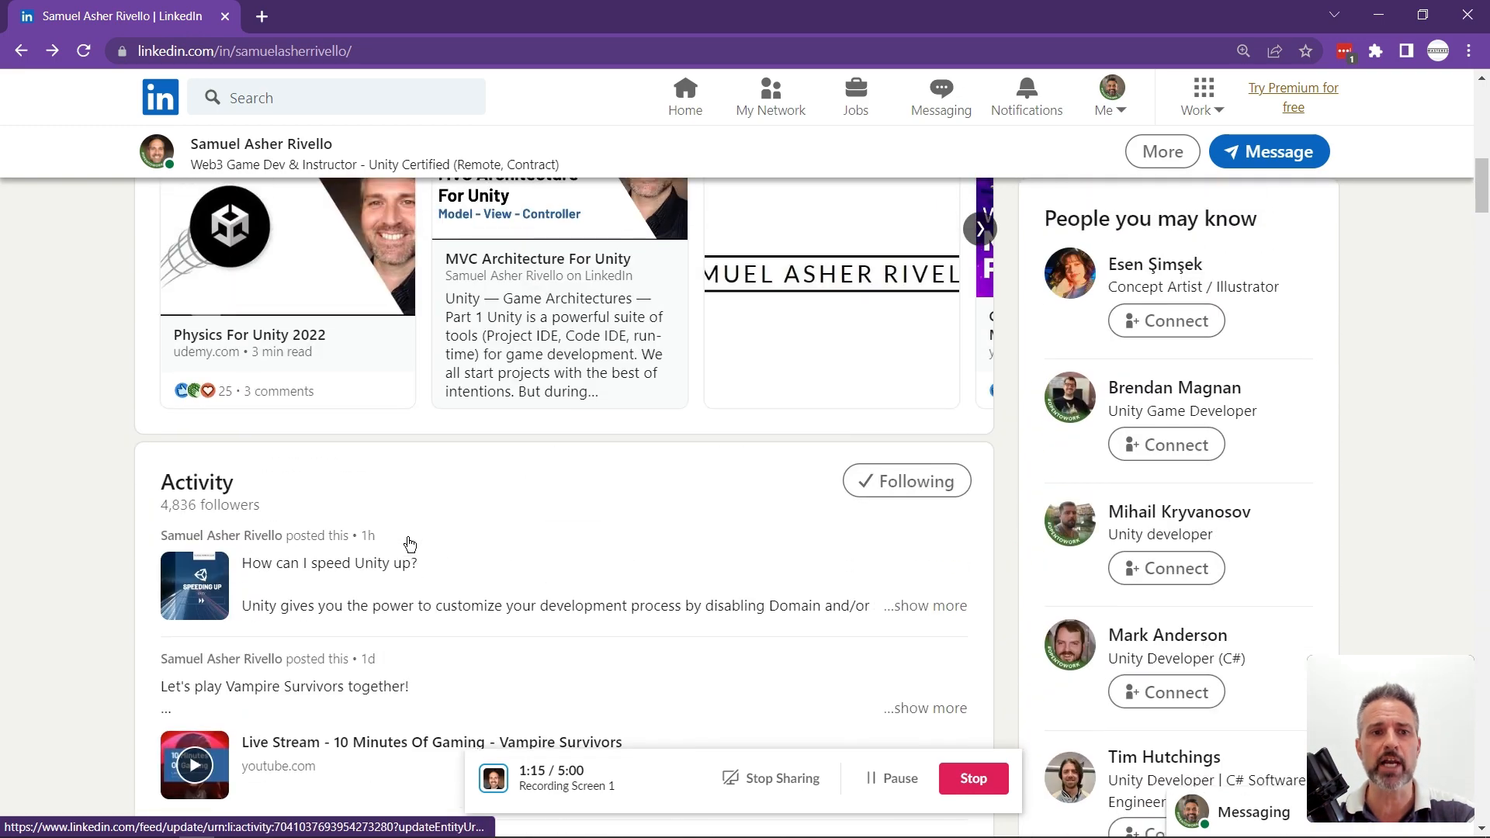
{"action": "scroll", "scroll_direction": "down", "scroll_amount": 3}
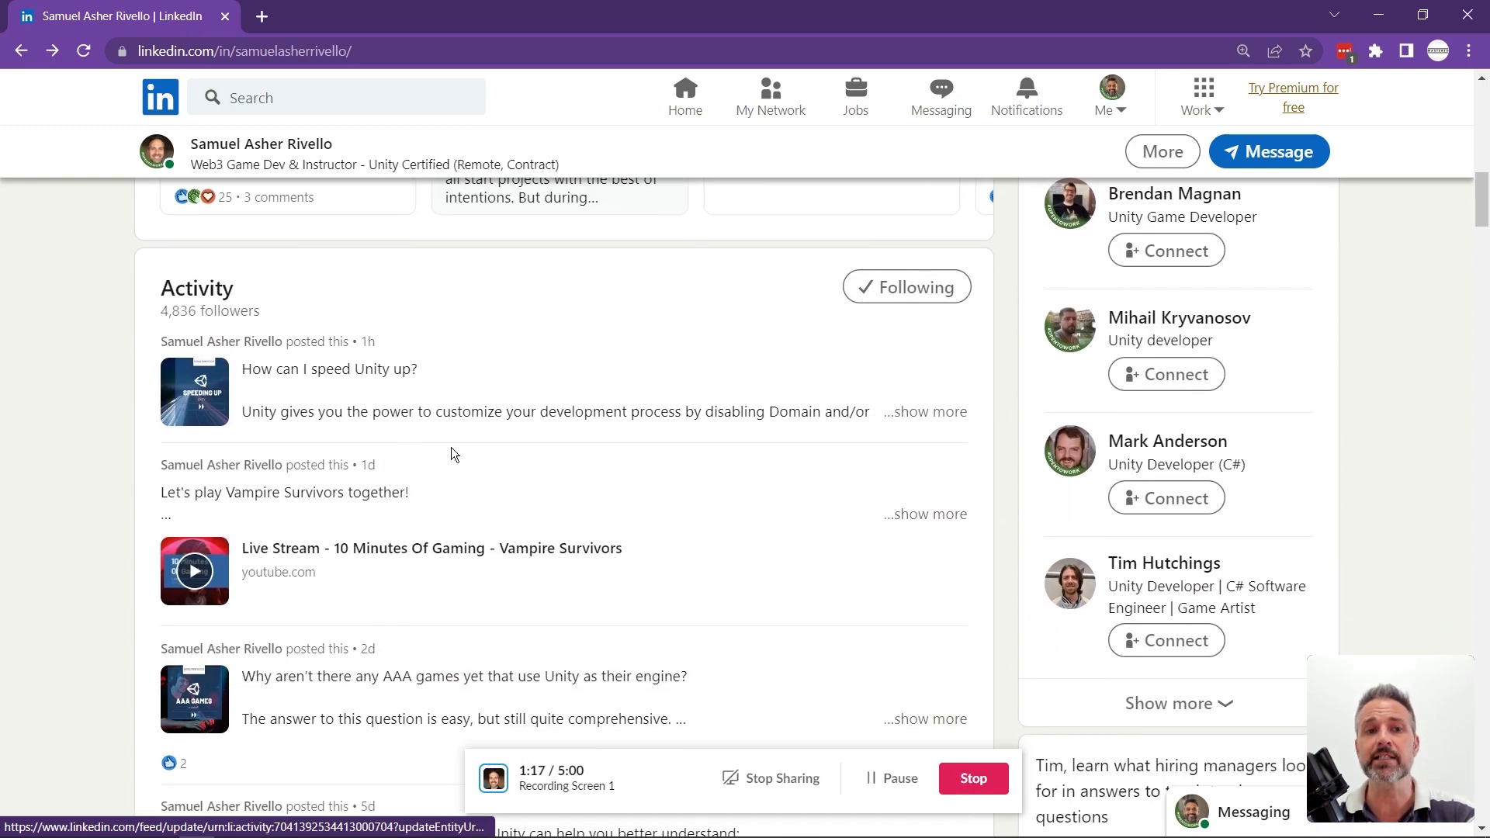
{"action": "mouse_move", "coordinate": [324, 302]}
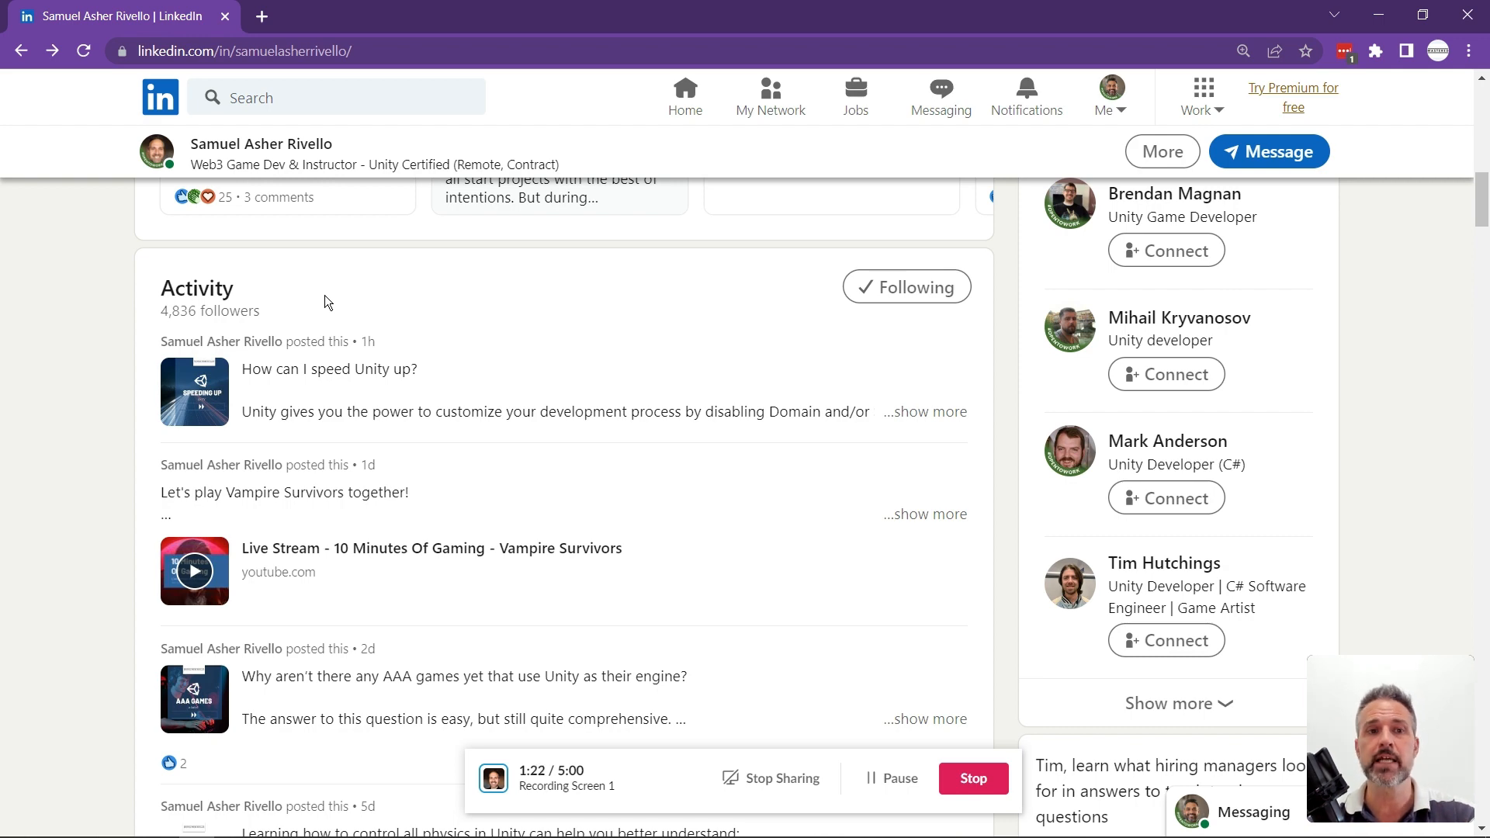
{"action": "scroll", "scroll_direction": "down", "scroll_amount": 3}
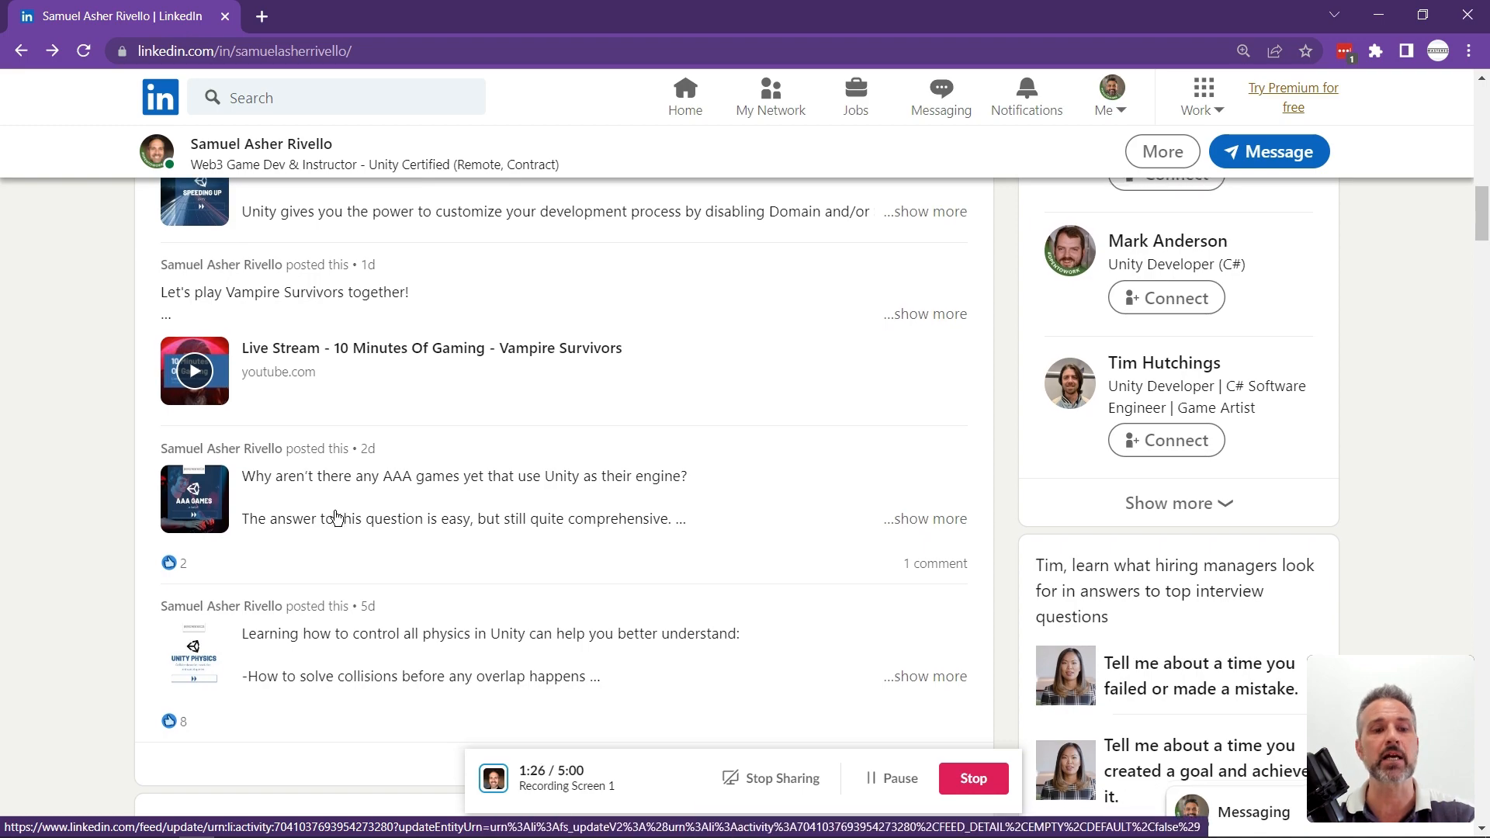
{"action": "scroll", "scroll_direction": "up", "scroll_amount": 3}
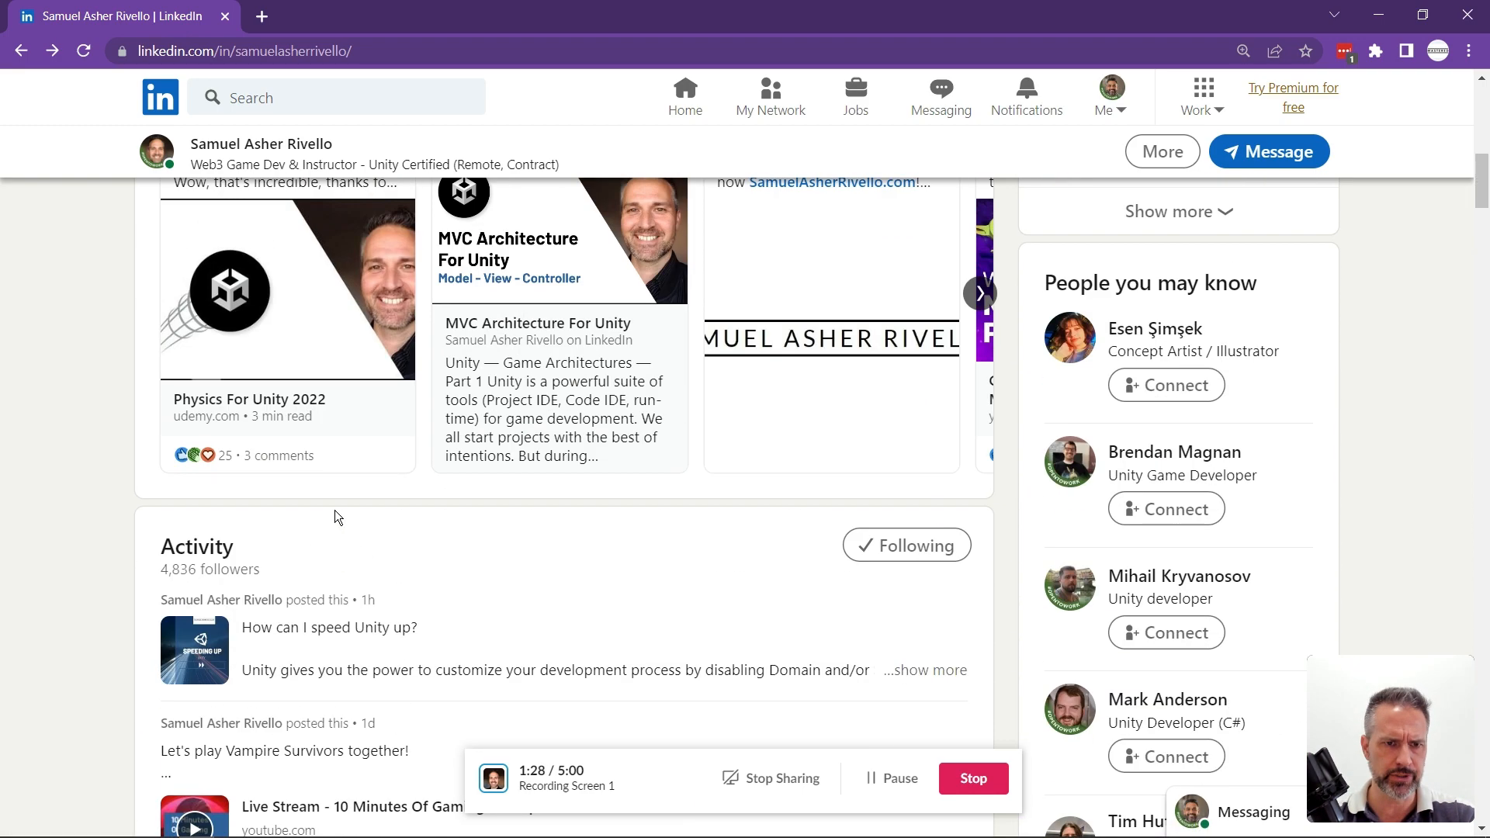
{"action": "scroll", "scroll_direction": "up", "scroll_amount": 3}
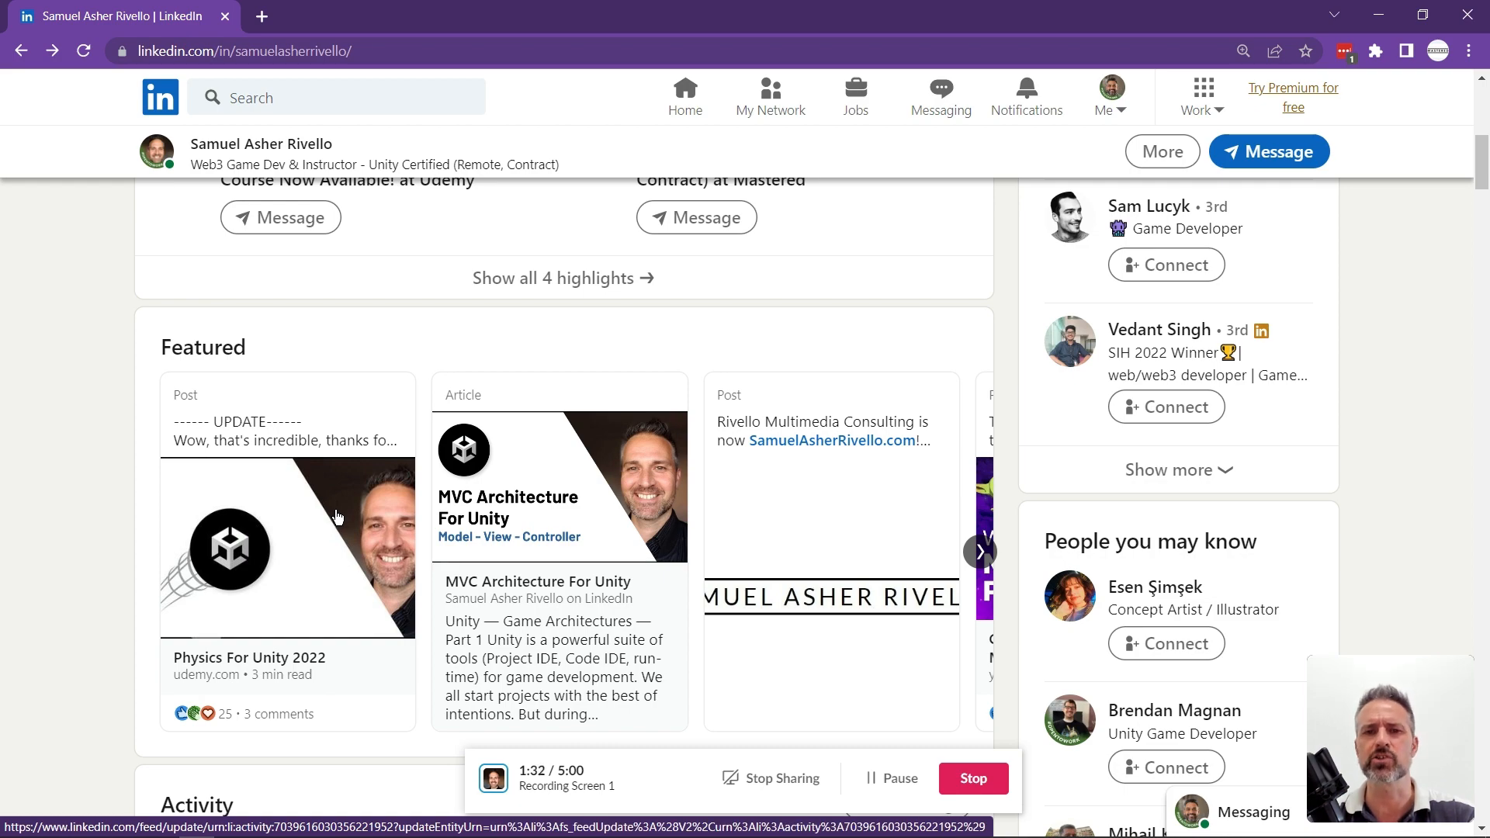
{"action": "mouse_move", "coordinate": [126, 539]}
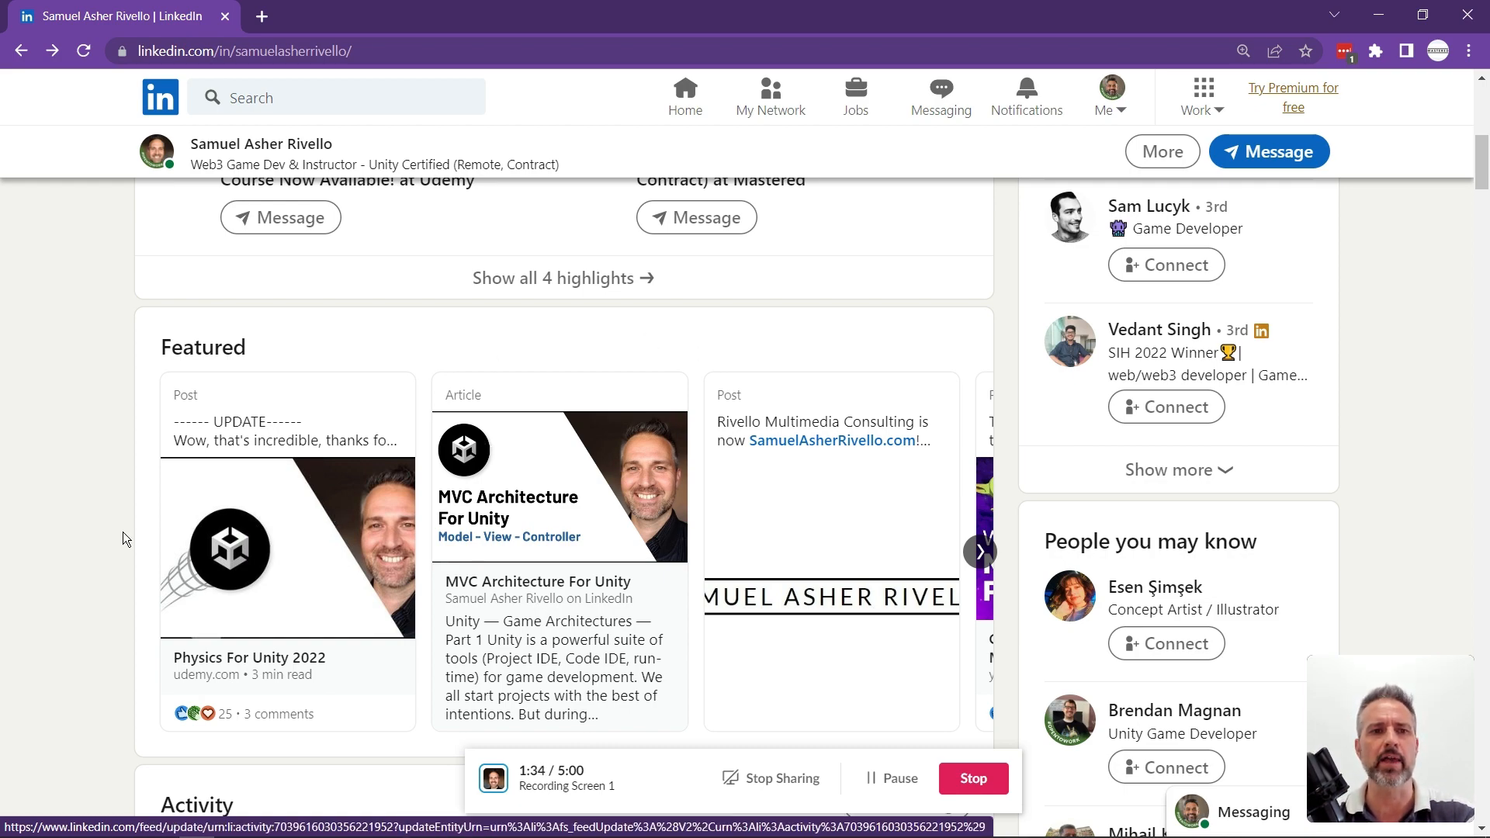
{"action": "scroll", "scroll_direction": "down", "scroll_amount": 3}
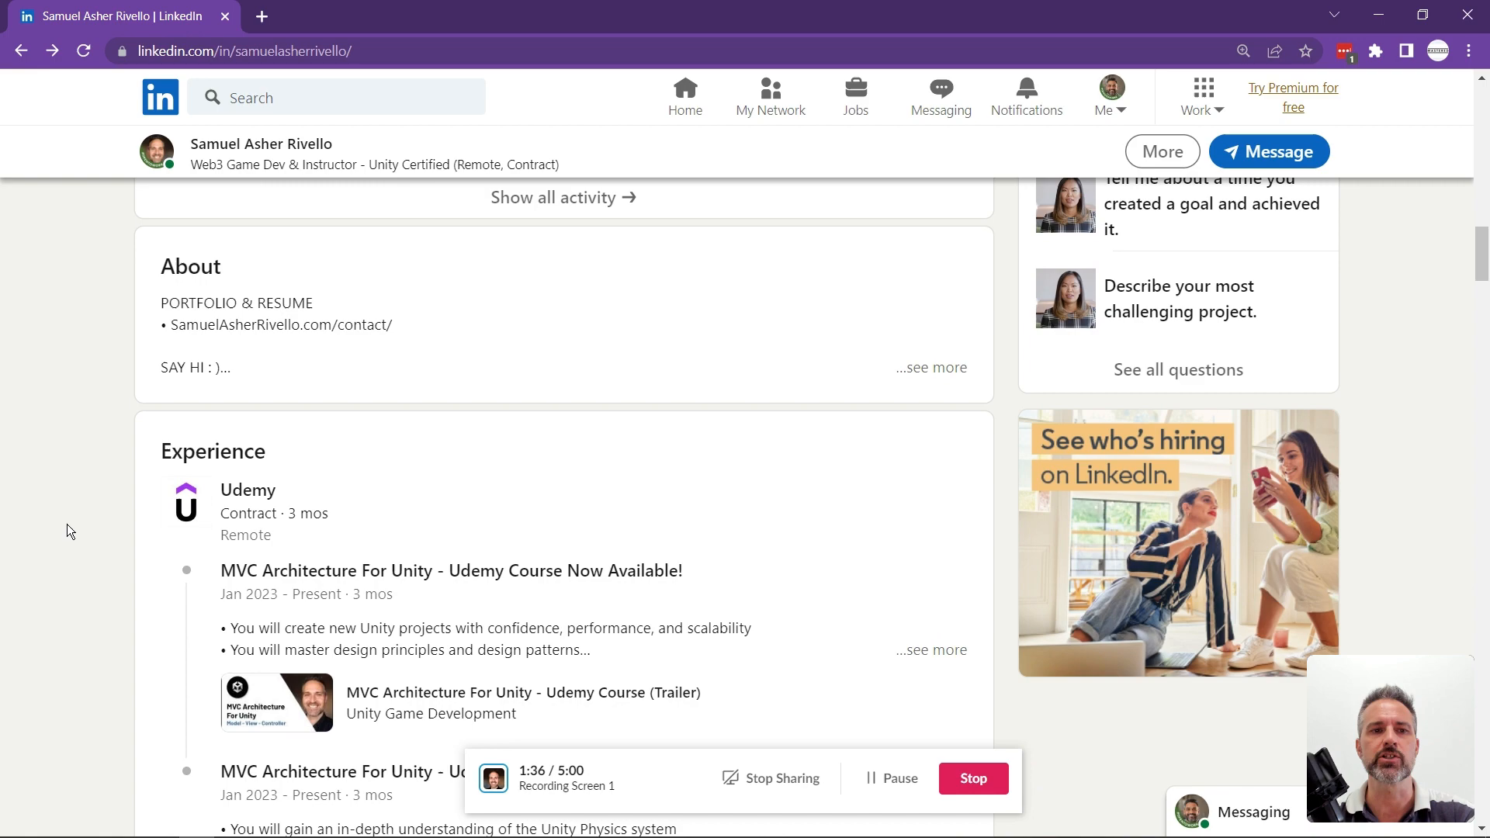
{"action": "scroll", "scroll_direction": "down", "scroll_amount": 3}
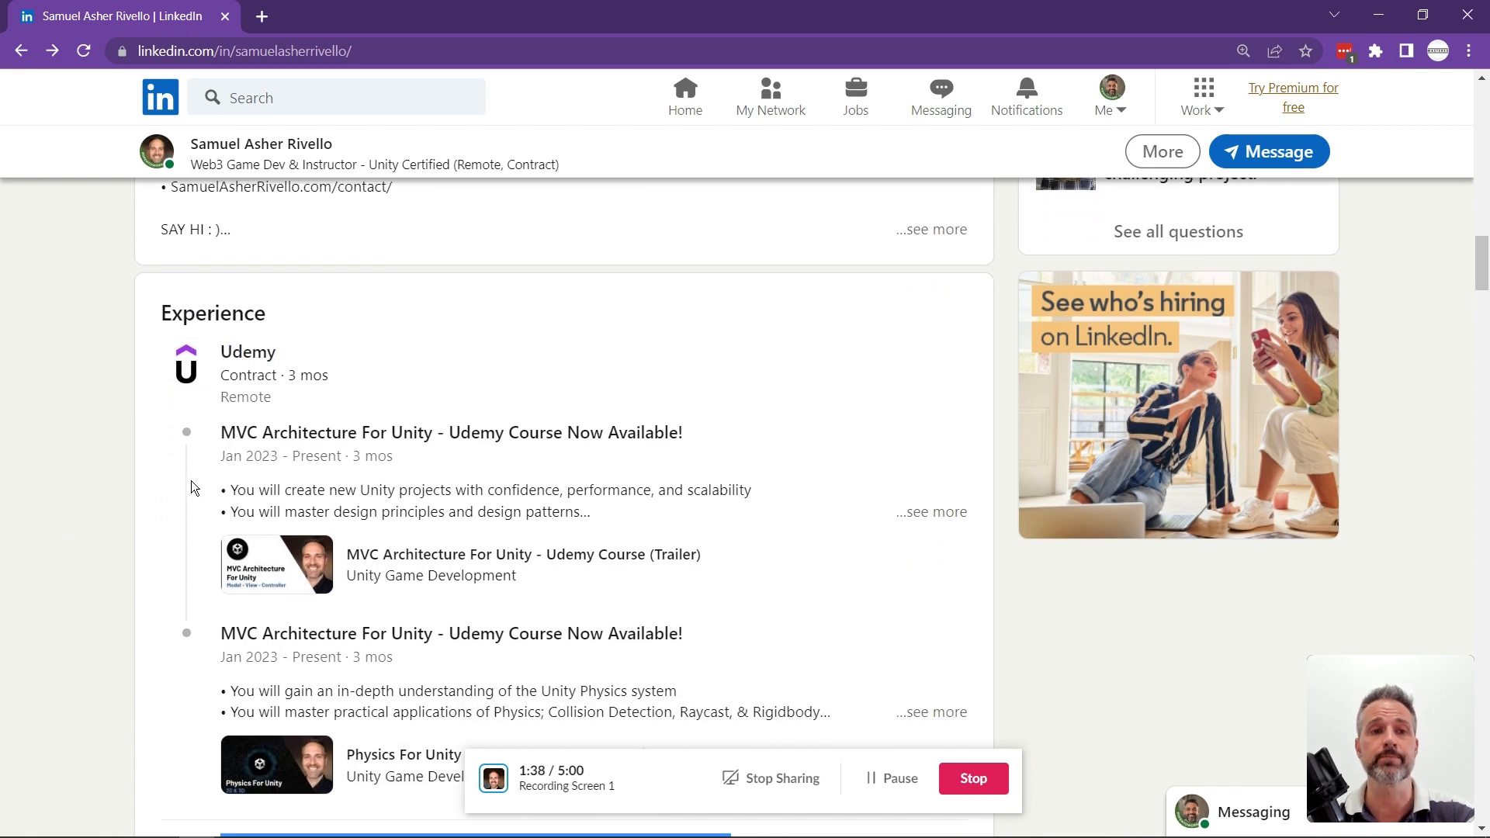
{"action": "scroll", "scroll_direction": "down", "scroll_amount": 3}
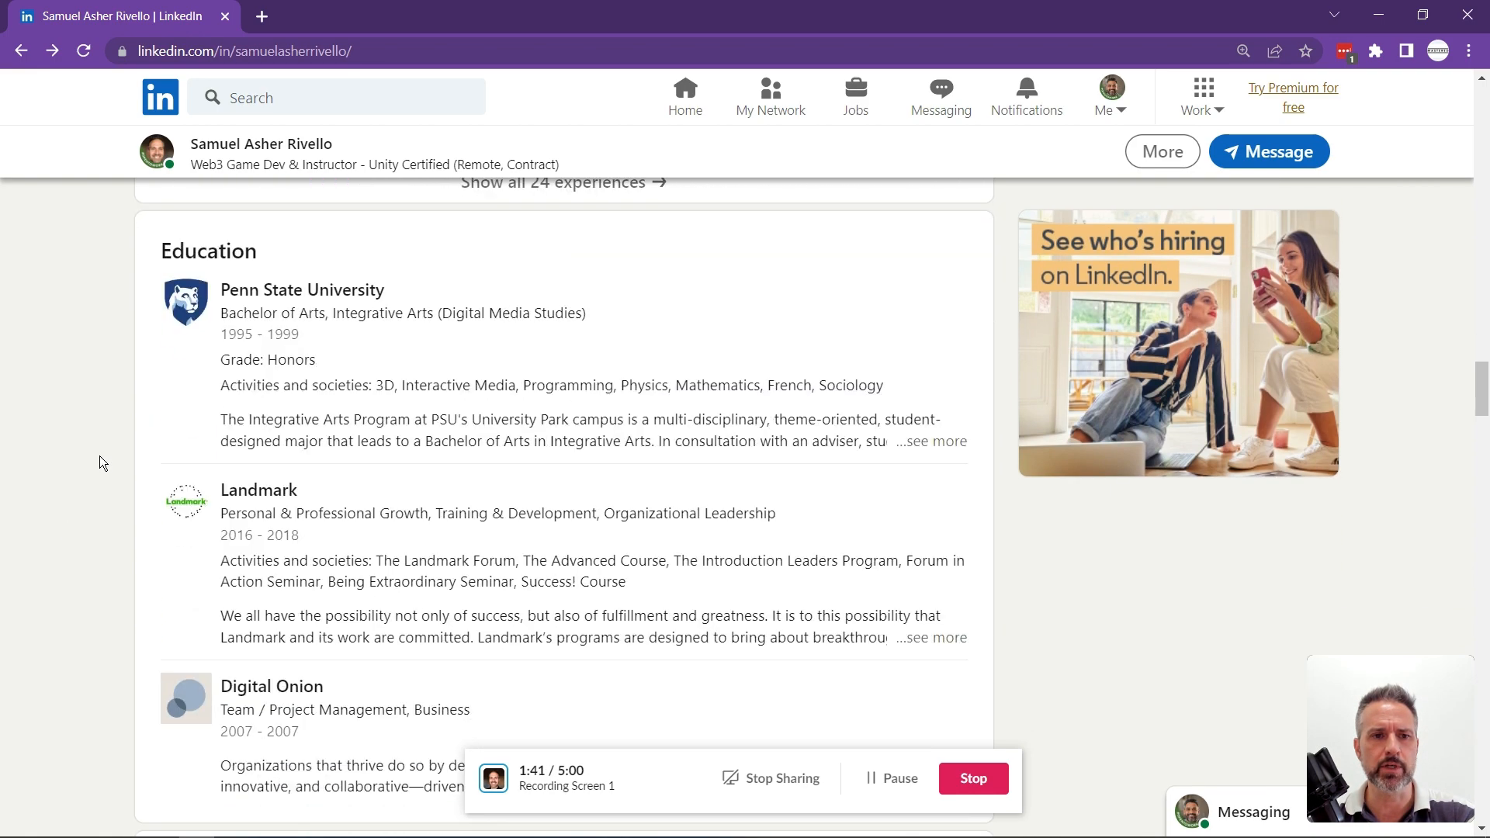
{"action": "scroll", "scroll_direction": "down", "scroll_amount": 3}
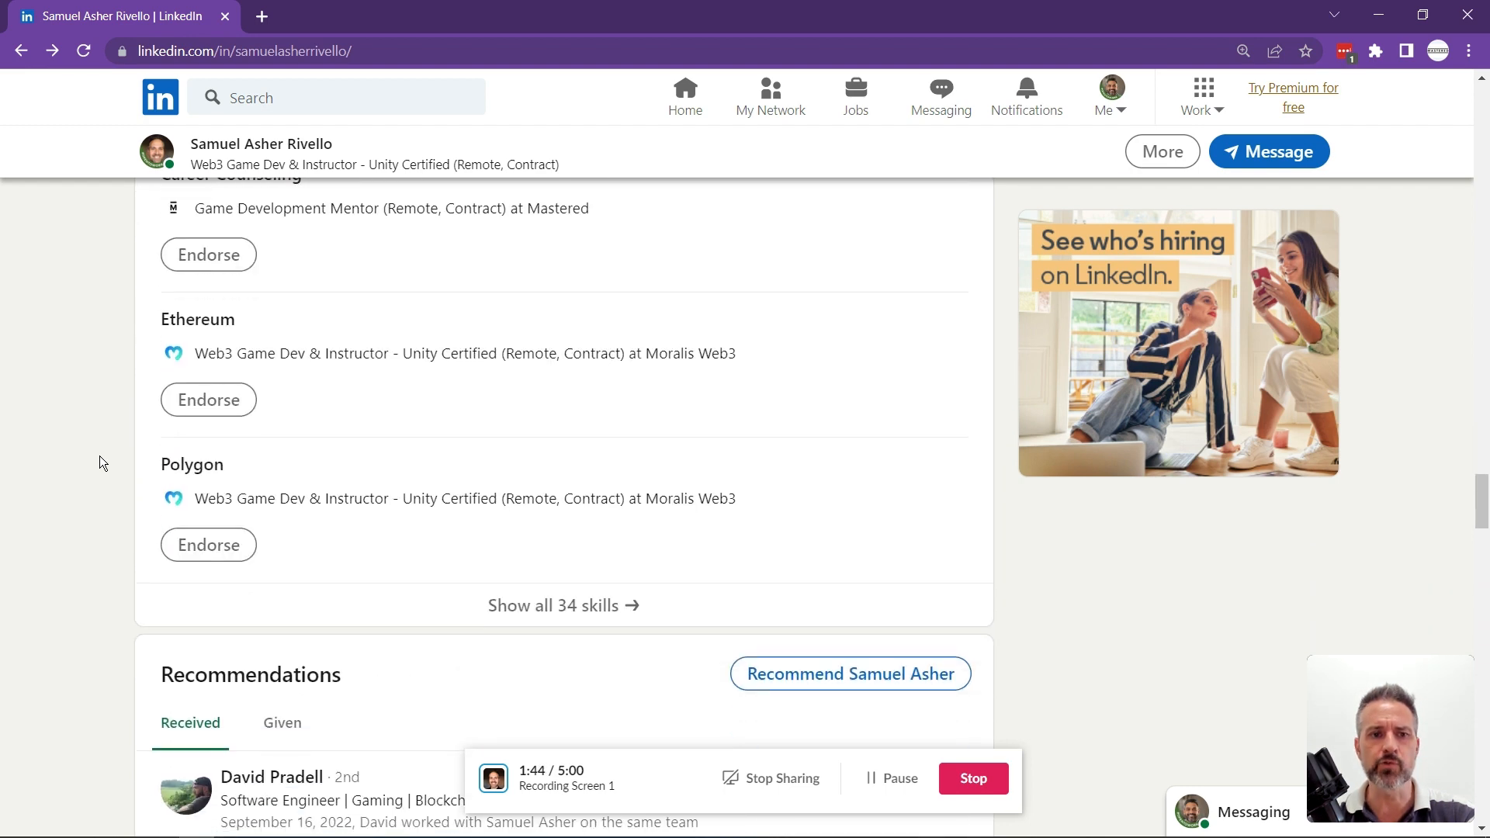
{"action": "scroll", "scroll_direction": "down", "scroll_amount": 3}
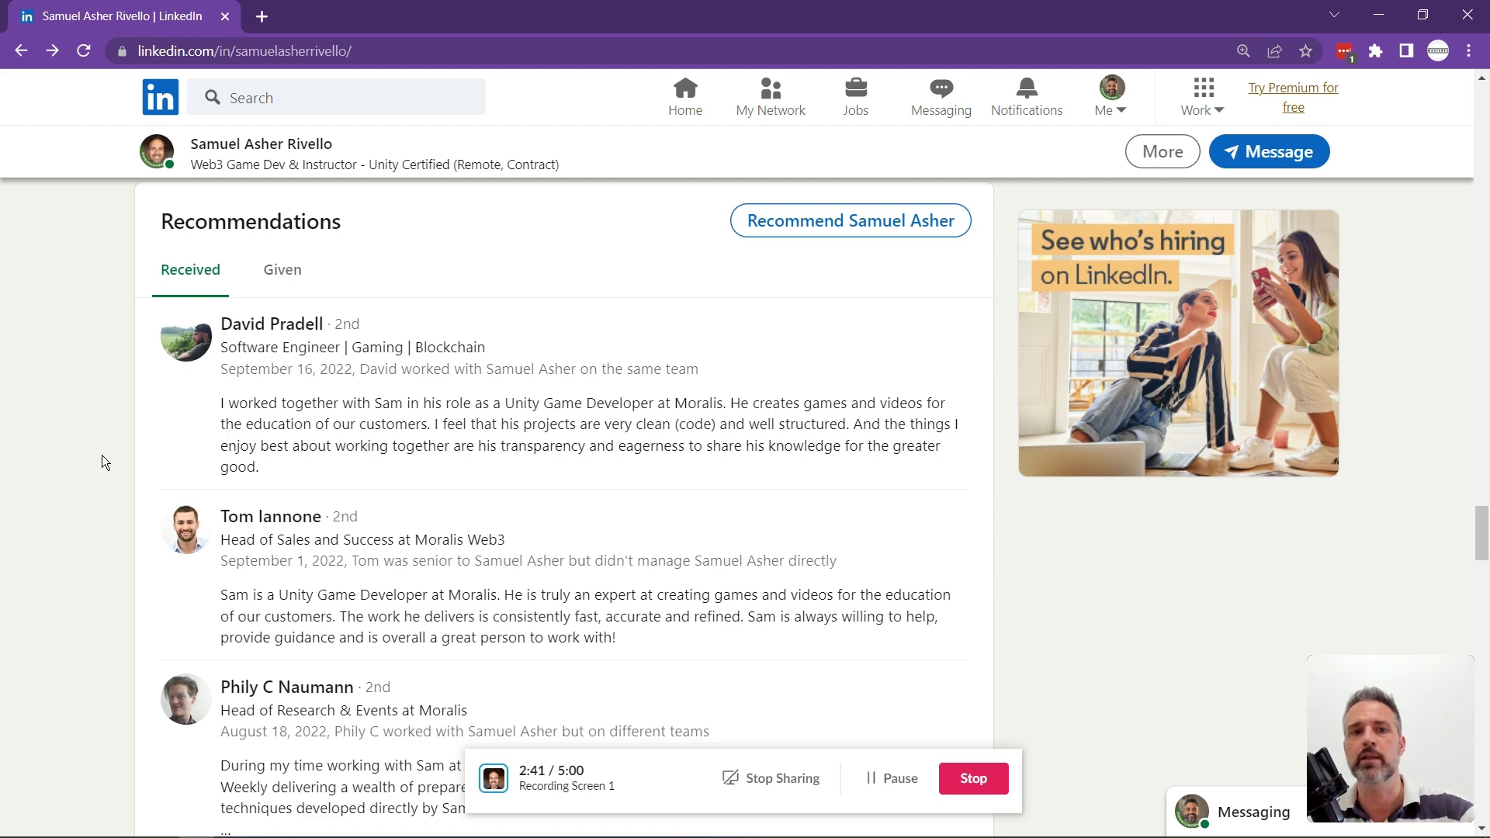
{"action": "scroll", "scroll_direction": "down", "scroll_amount": 3}
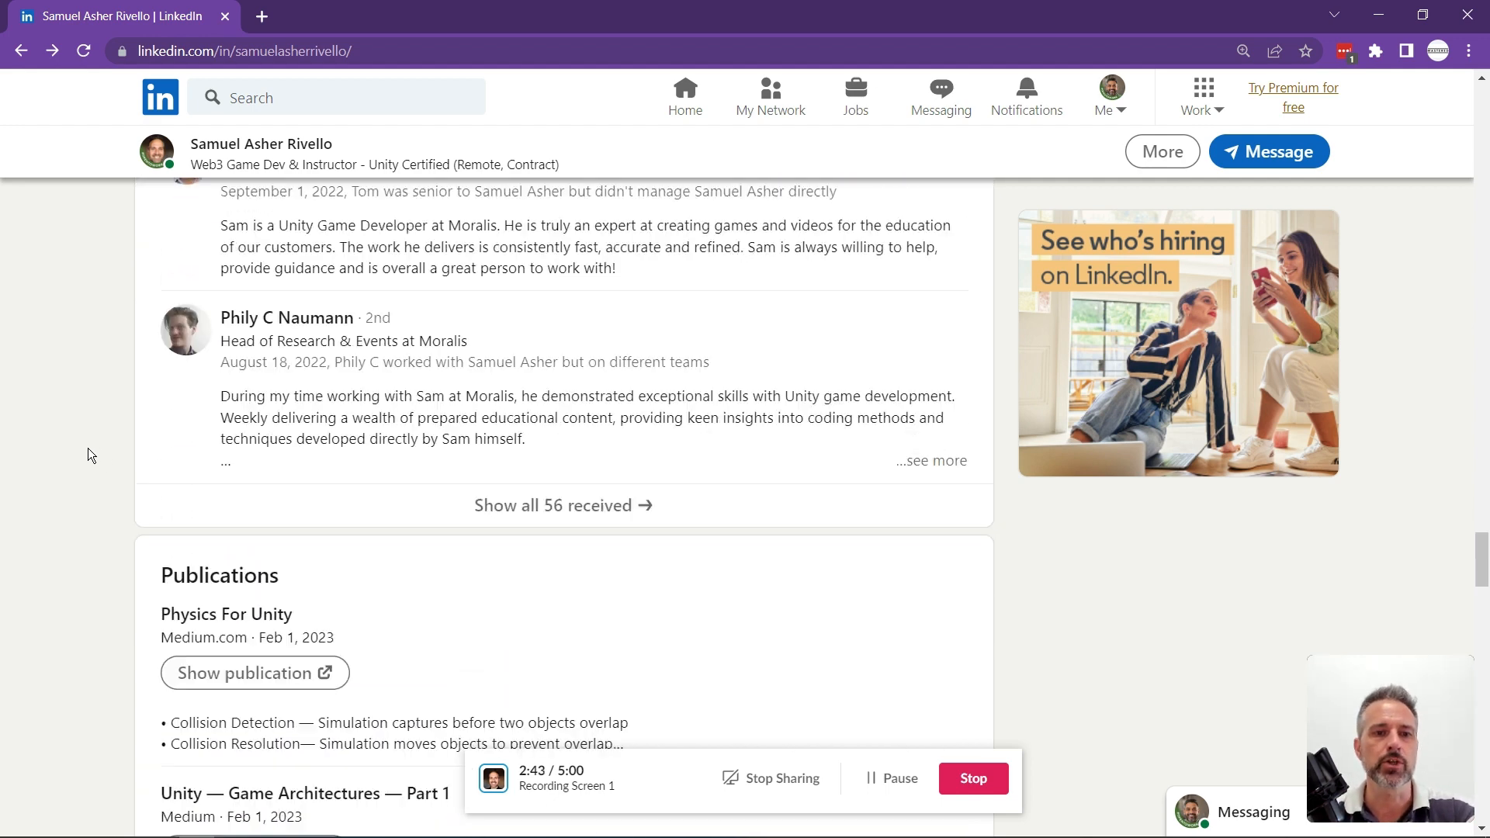
{"action": "scroll", "scroll_direction": "down", "scroll_amount": 3}
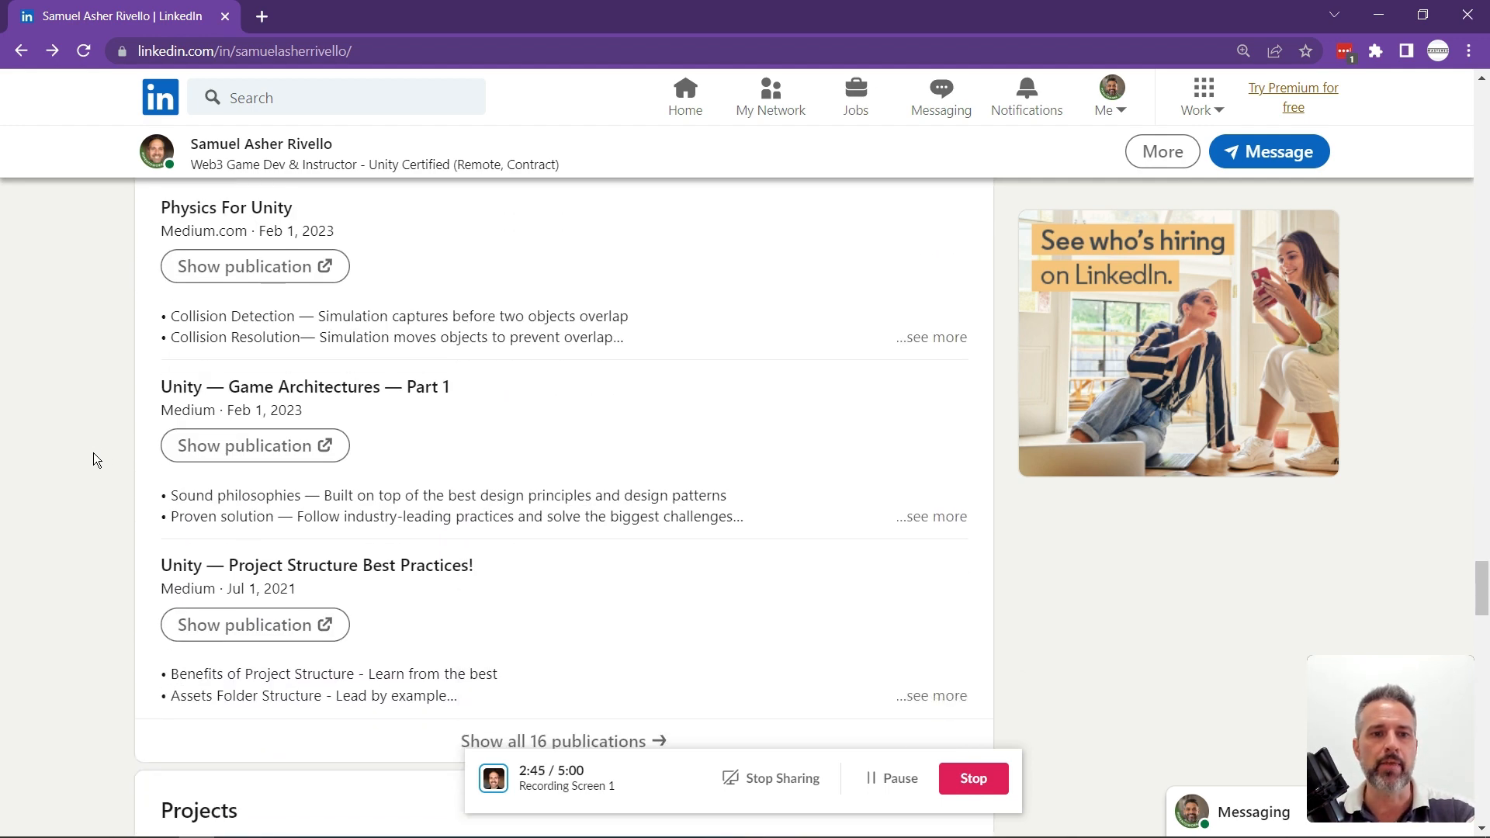
{"action": "scroll", "scroll_direction": "down", "scroll_amount": 3}
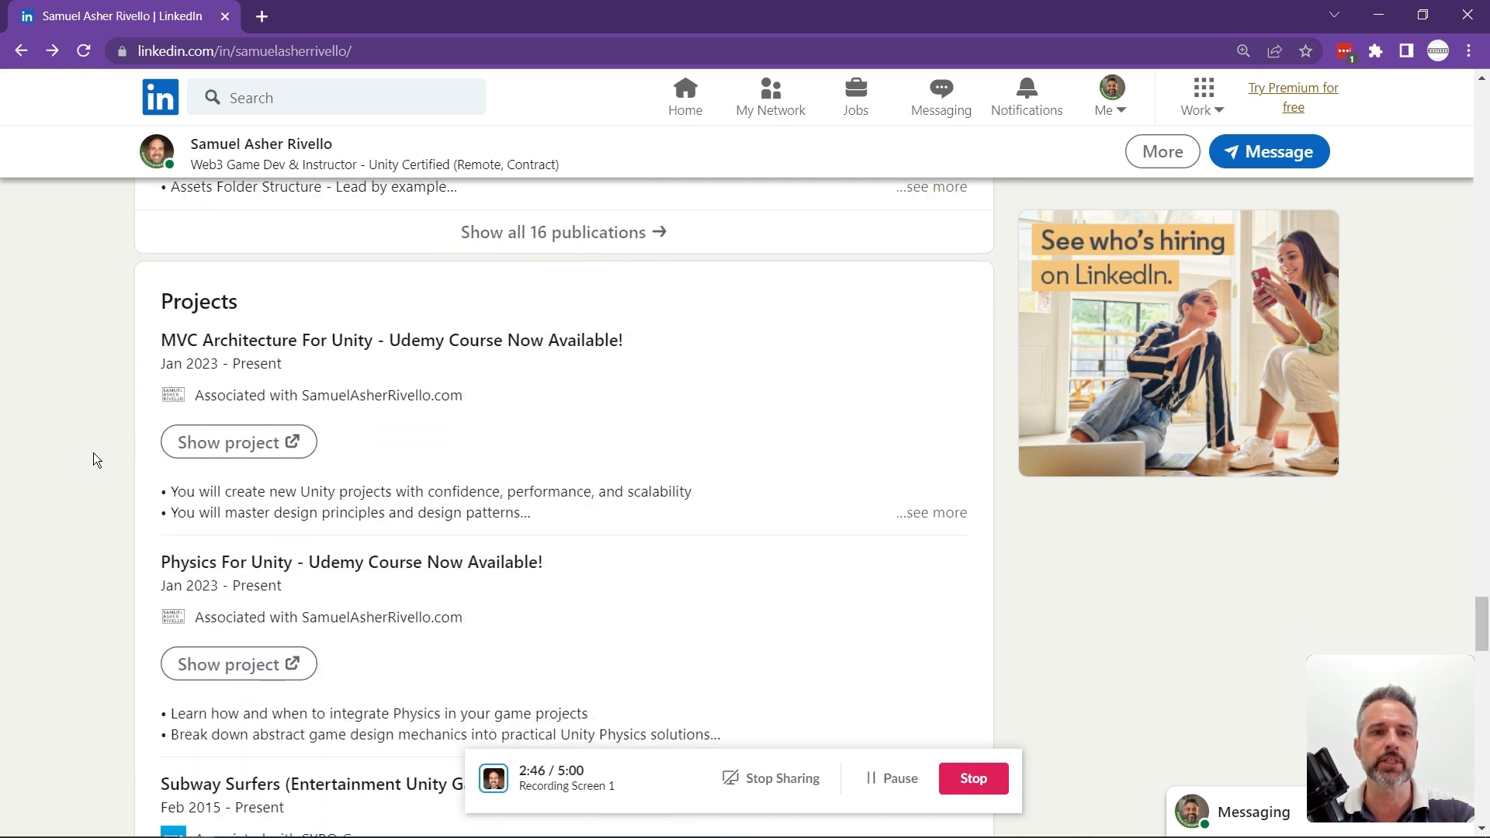
{"action": "scroll", "scroll_direction": "down", "scroll_amount": 3}
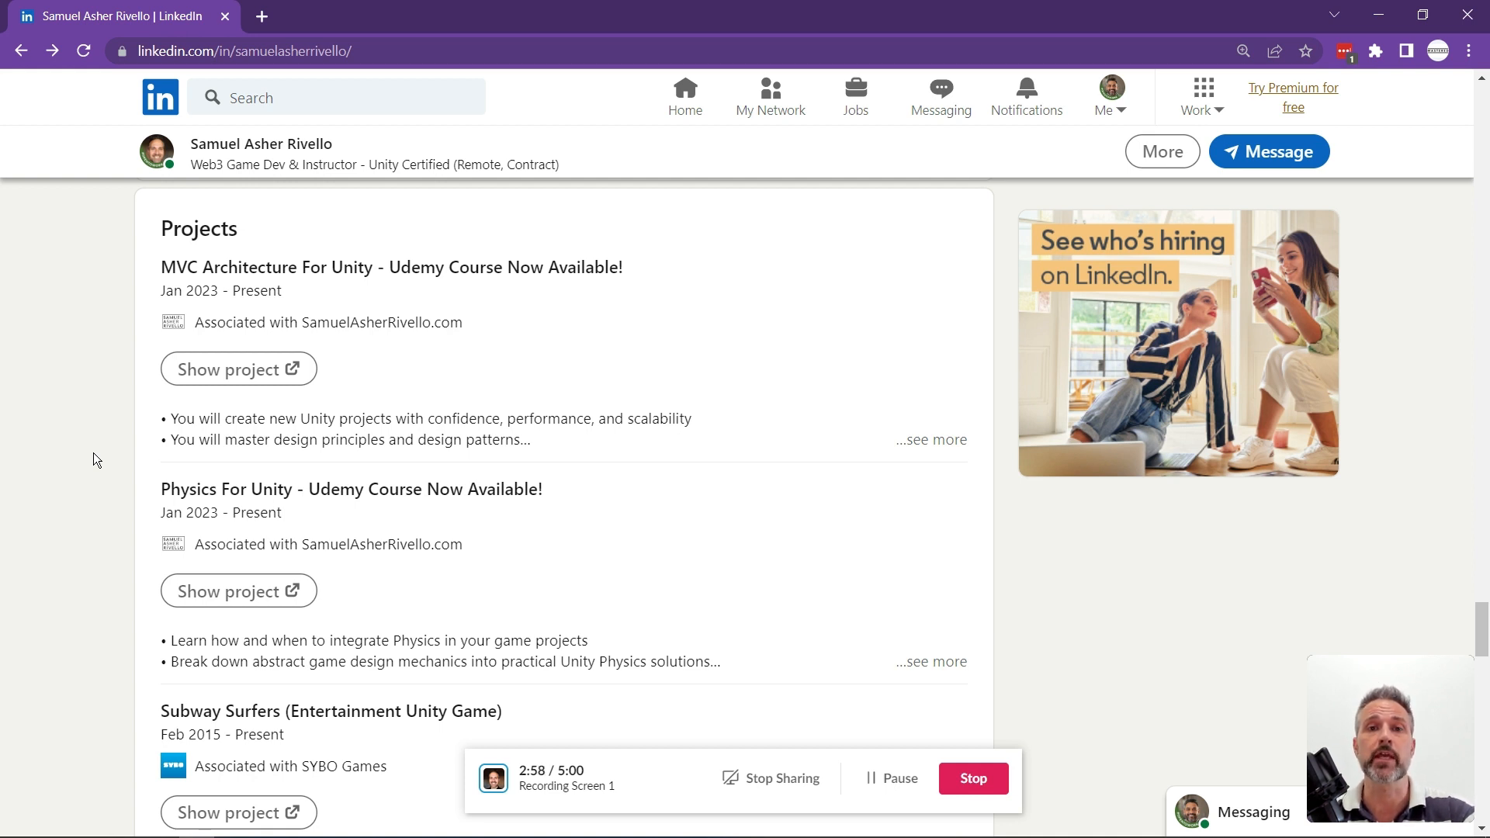
{"action": "mouse_move", "coordinate": [112, 453]}
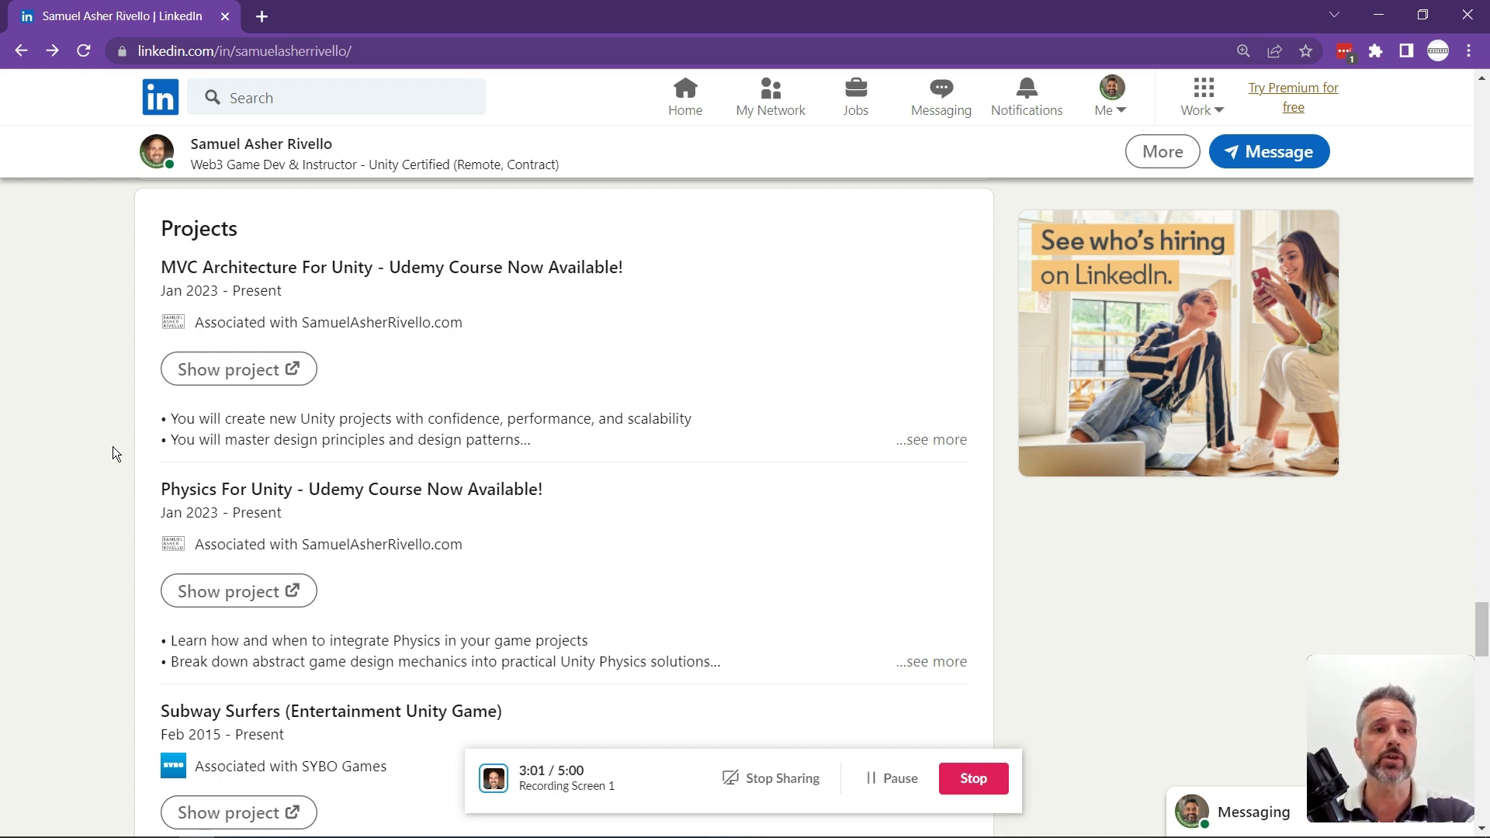